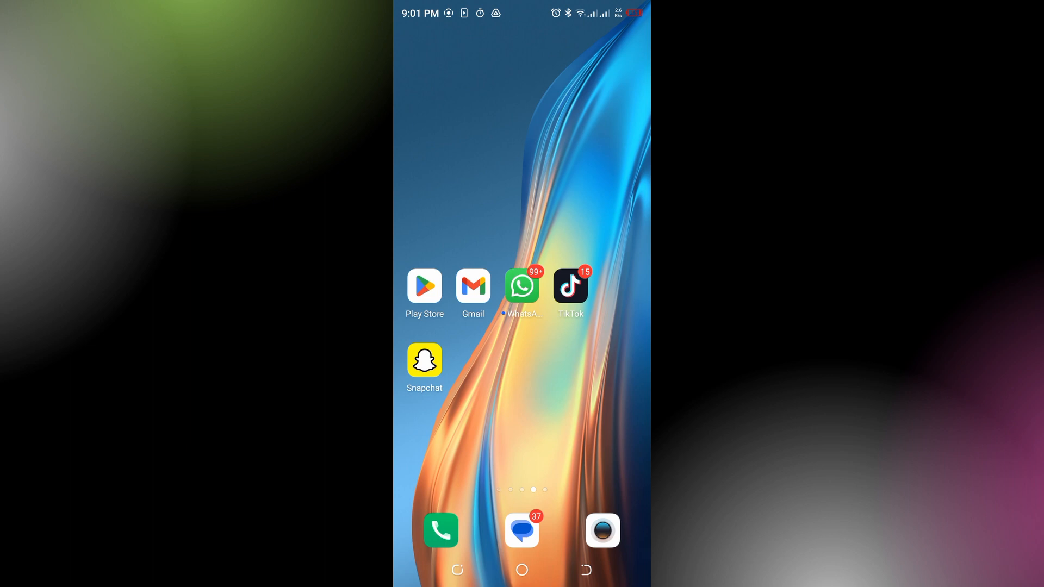
Search 'snap' in the Play Store, open Snapchat's page and scroll to What's new
click(520, 286)
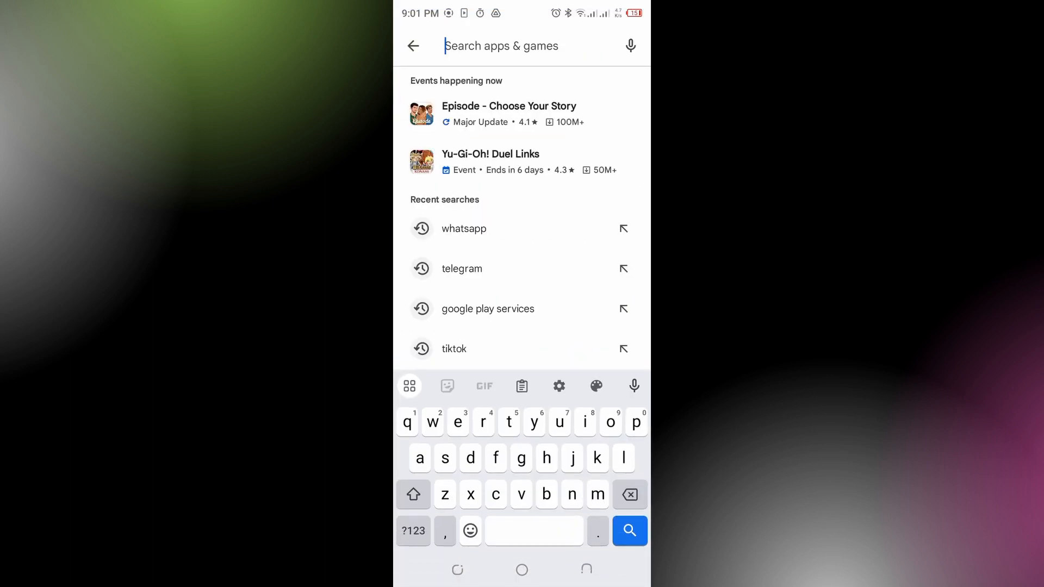
text(snap)
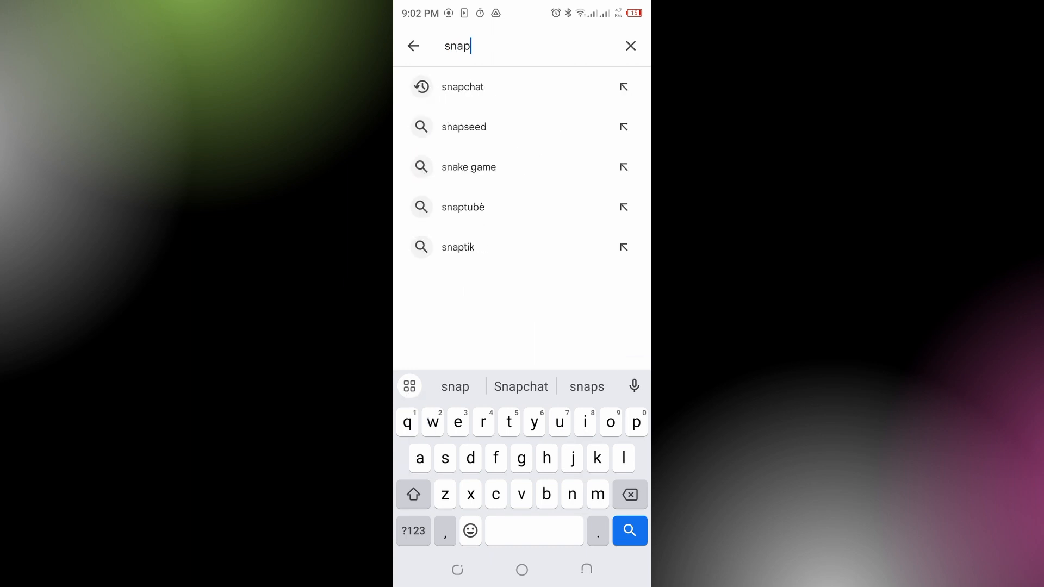
click(462, 87)
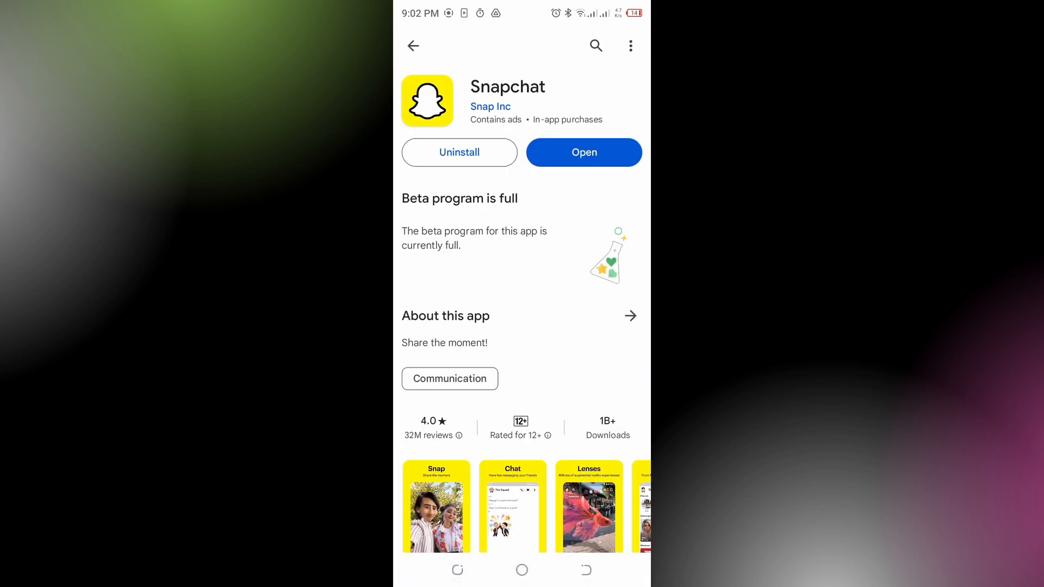
scroll(up, 3)
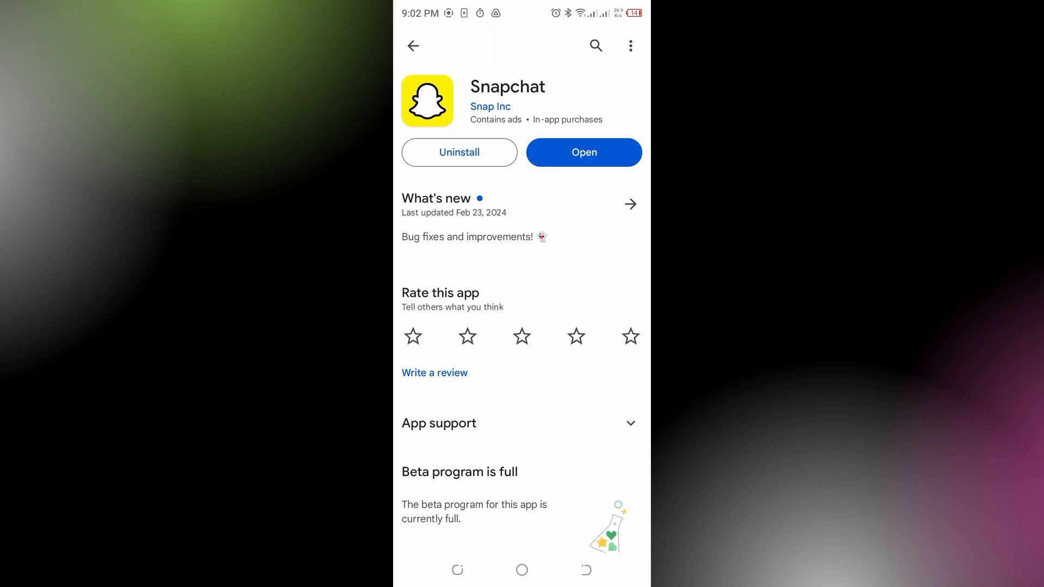